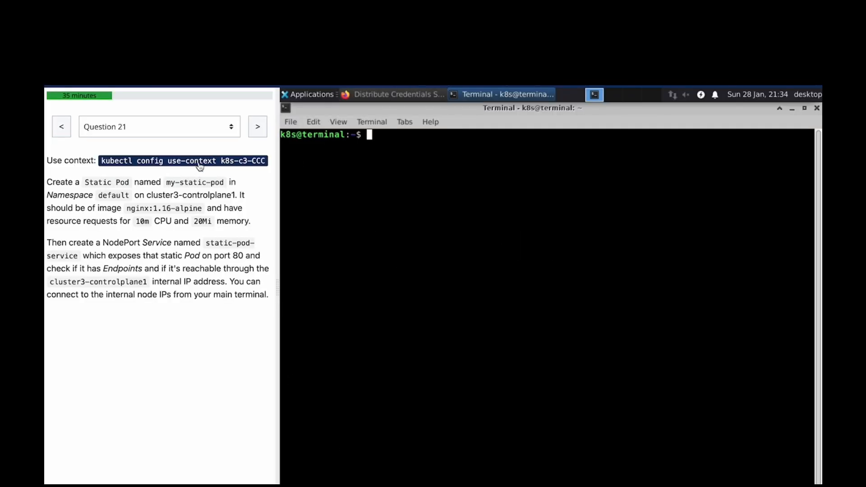
Step: Switch kubectl to context k8s-c3-CCC and list the cluster3 nodes
{"action": "type", "text": "kubectl config use-context k8s-c3-CCC"}
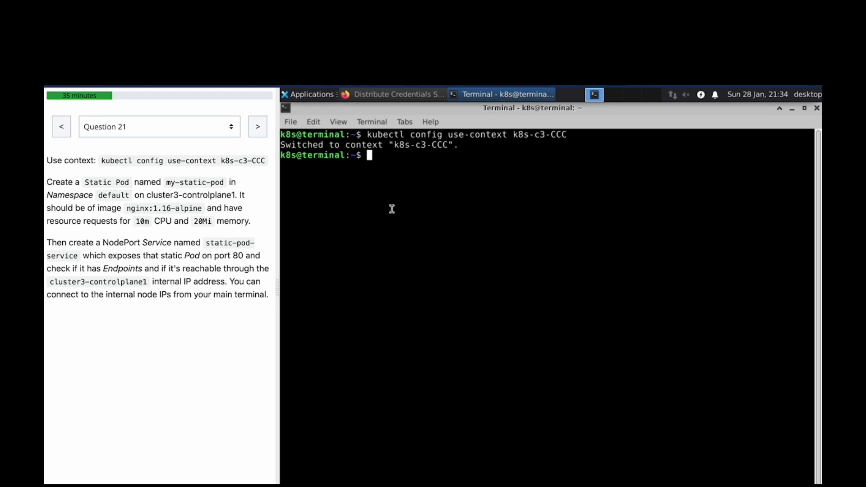
{"action": "type", "text": "k get node"}
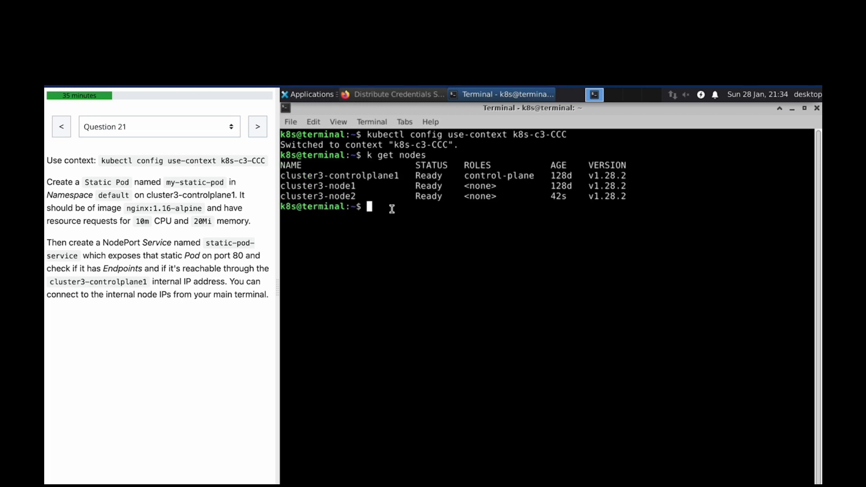
Step: SSH into cluster3-controlplane1 as root
{"action": "type", "text": "ssh"}
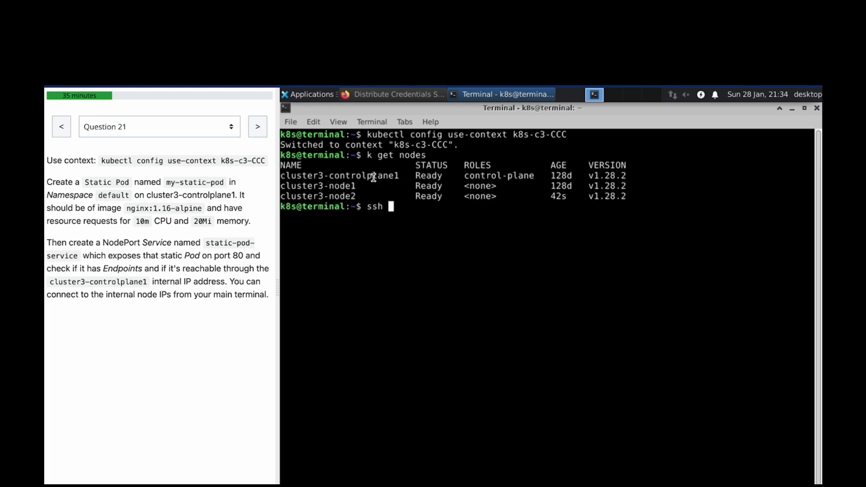
{"action": "mouse_move", "coordinate": [422, 214]}
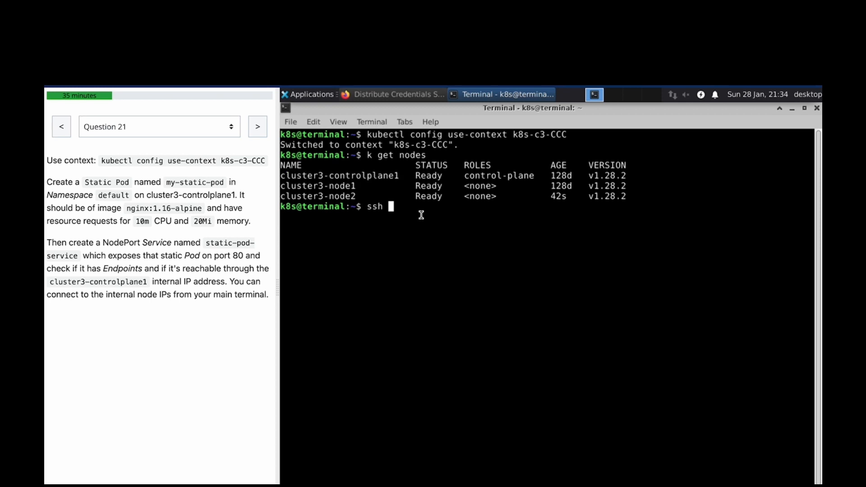
{"action": "type", "text": "cluster3-controlplane1"}
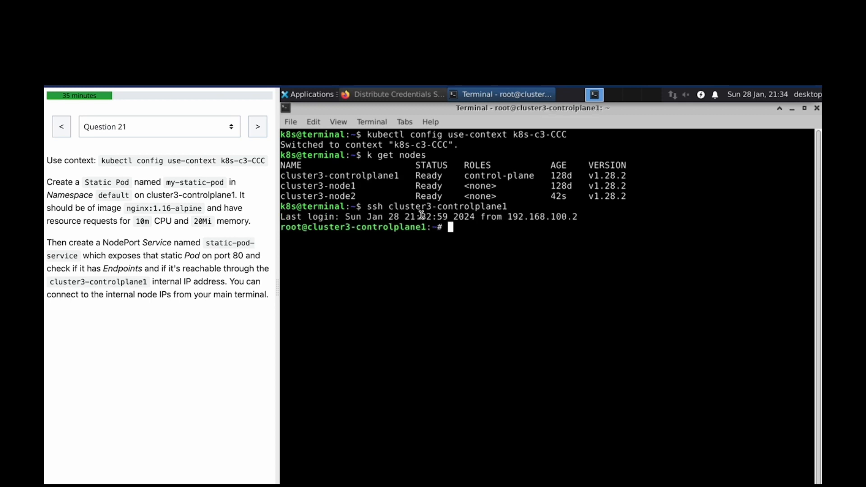
Step: Move into /etc/kubernetes/manifests and begin a kubectl run command
{"action": "type", "text": "cd"}
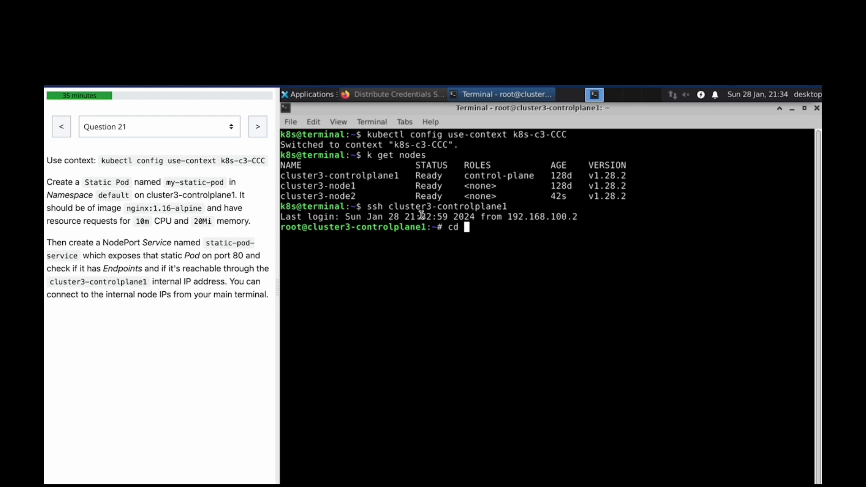
{"action": "type", "text": "/etc/kubernetes/manifests/"}
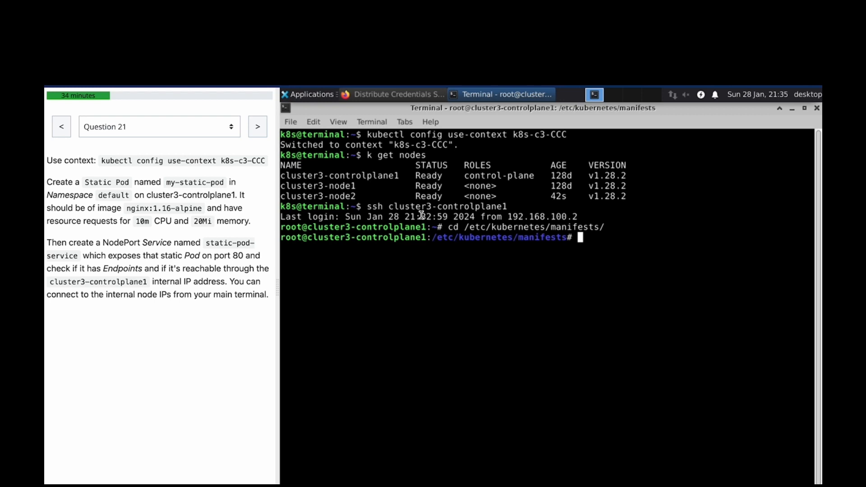
{"action": "type", "text": "k run"}
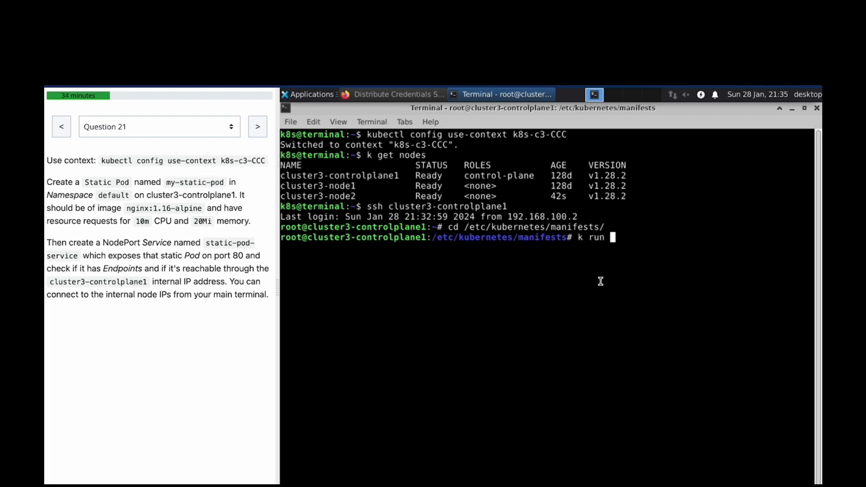
Step: Generate a dry-run Pod manifest for my-static-pod with image nginx:1.16-alpine into q21.ymal
{"action": "type", "text": "my-static-pod --image"}
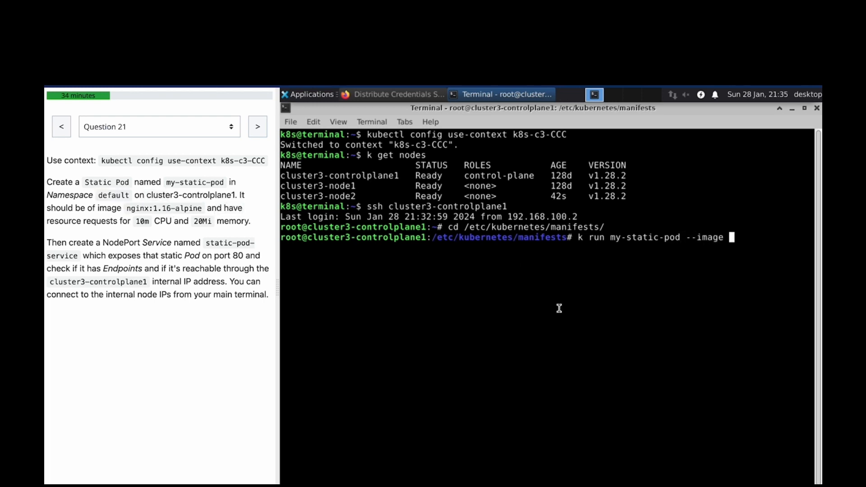
{"action": "type", "text": "nginx:1.16-alpine --d"}
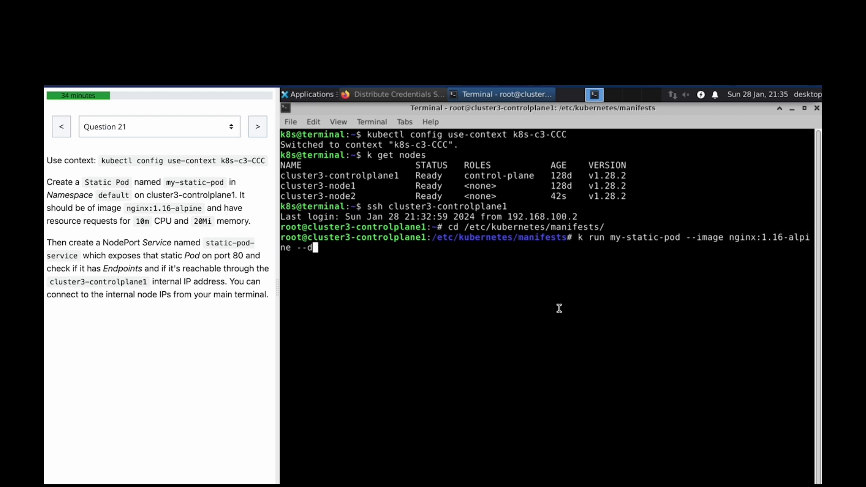
{"action": "type", "text": "ry-run=clie"}
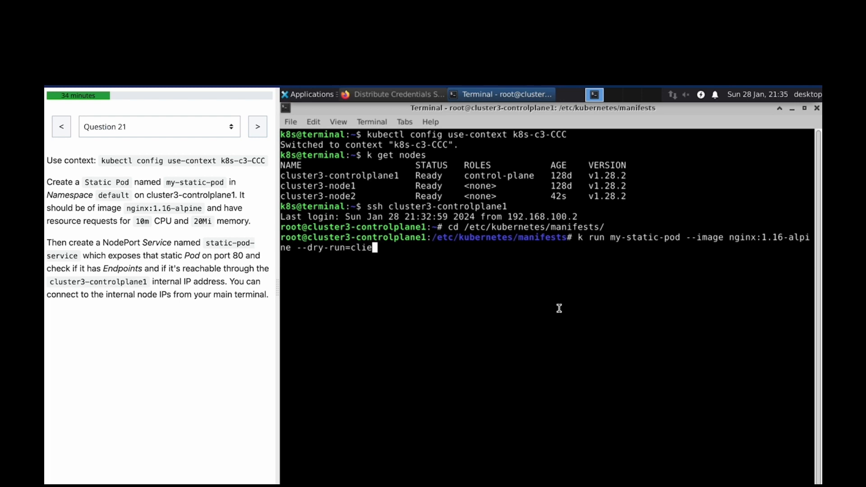
{"action": "type", "text": "nt -o yaml"}
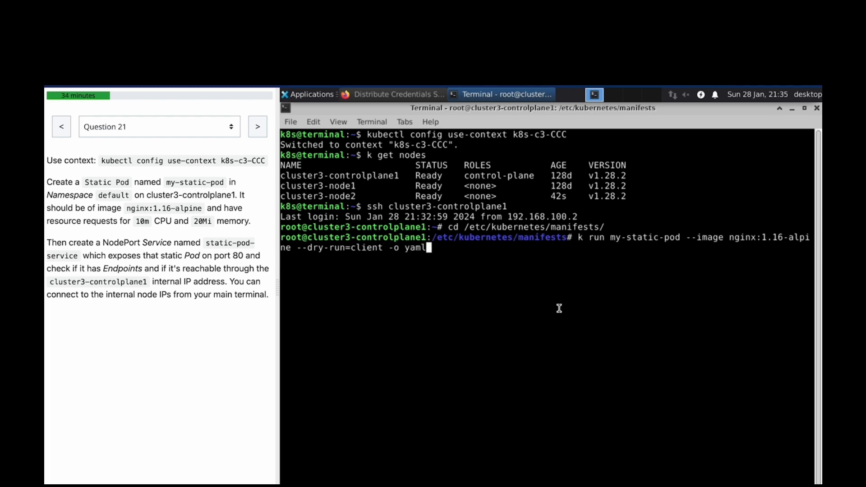
{"action": "type", "text": ">q21.ymal"}
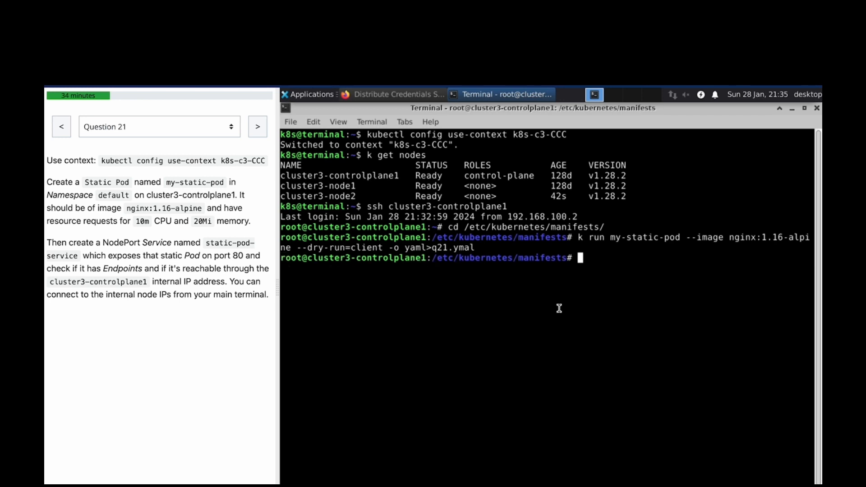
Step: Briefly view q21.ymal in vi, then rename it to q21.yaml
{"action": "type", "text": "vi q21.ymal"}
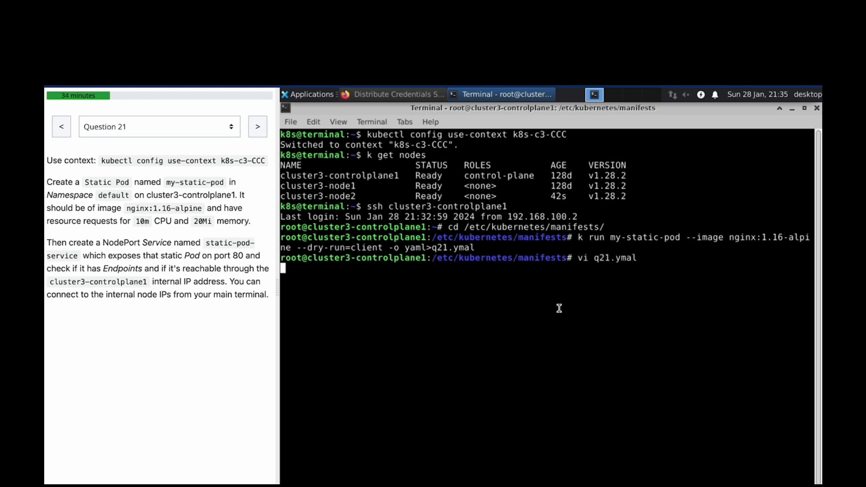
{"action": "key", "text": "Return"}
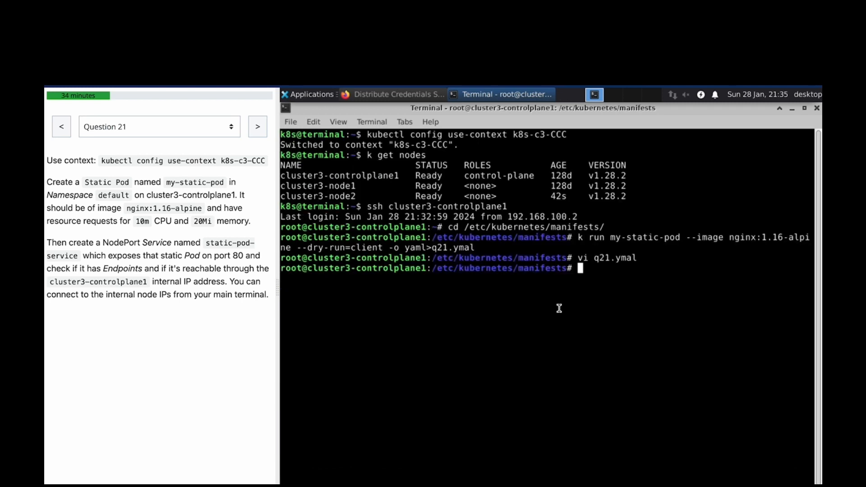
{"action": "type", "text": "mv q21.ymal"}
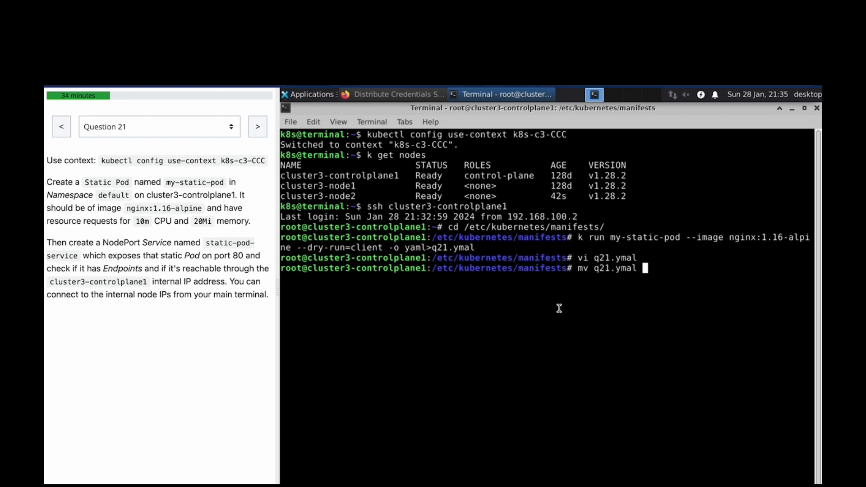
{"action": "type", "text": "q21"}
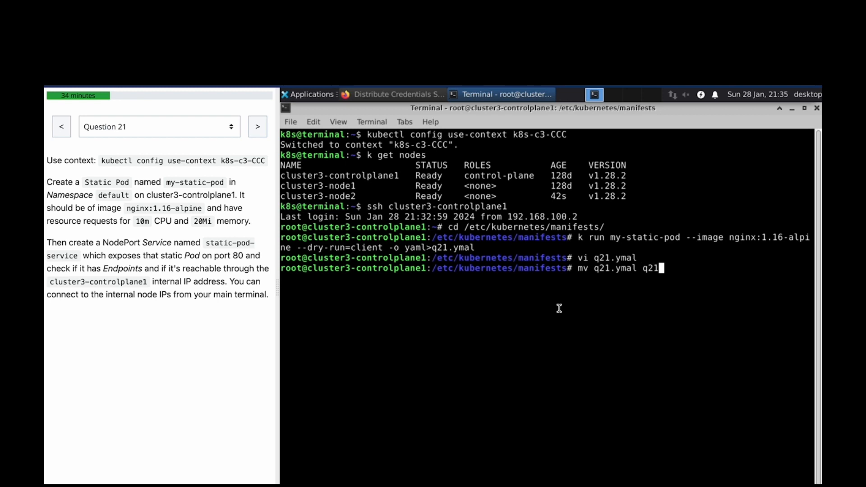
{"action": "key", "text": "Enter"}
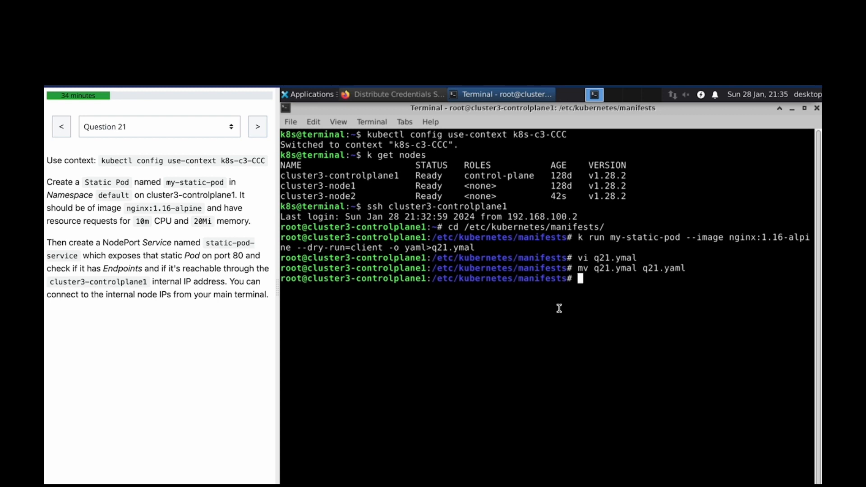
{"action": "type", "text": "v"}
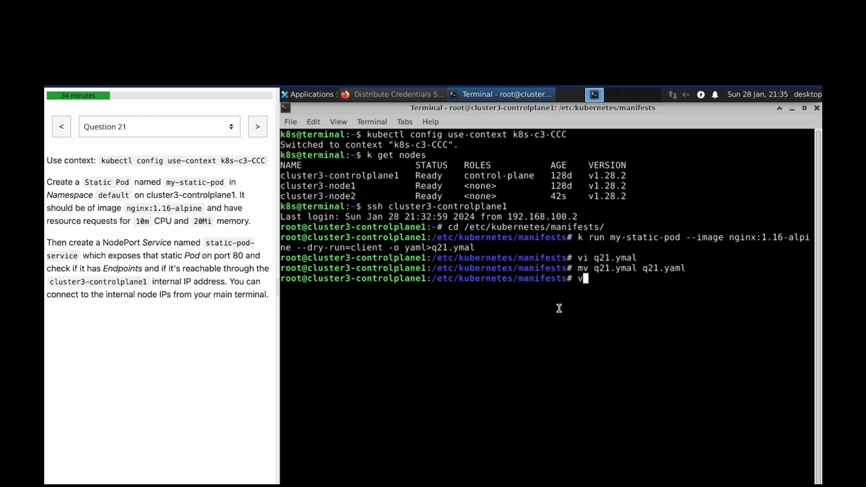
Step: Edit q21.yaml in vi to add requests cpu: 10m and memory: '20Mi', then save and quit
{"action": "type", "text": "i q21.yaml"}
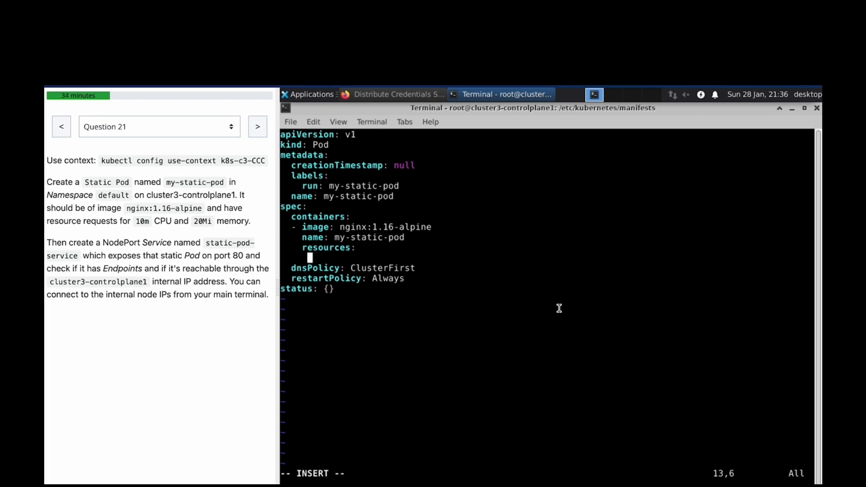
{"action": "type", "text": "request:"}
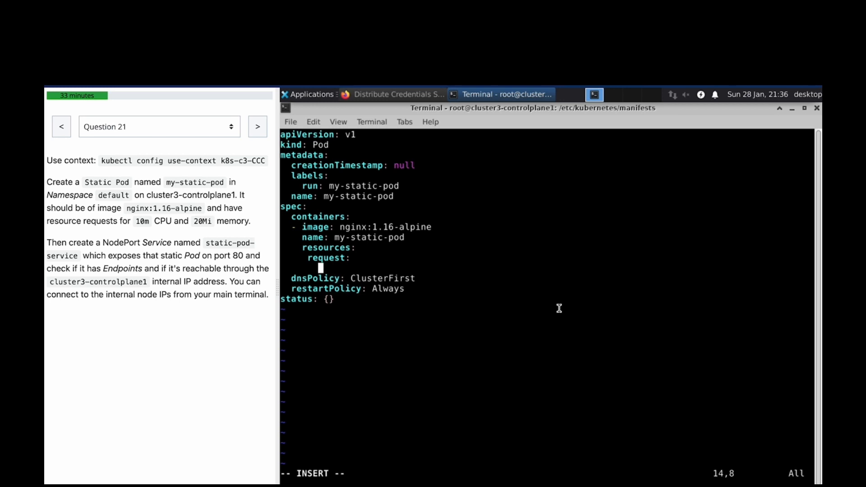
{"action": "type", "text": "cpu:"}
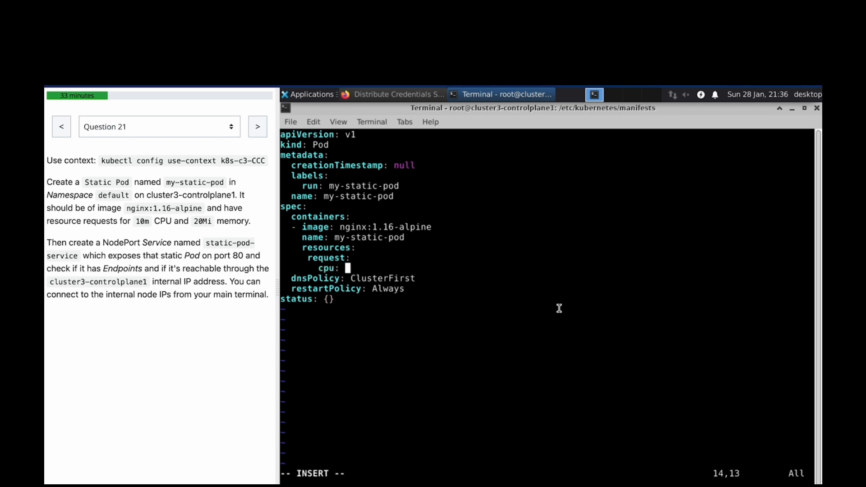
{"action": "type", "text": "10"}
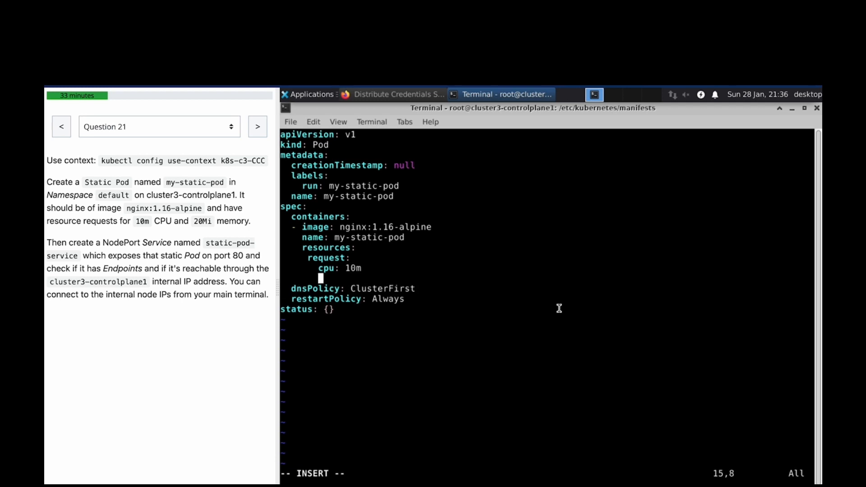
{"action": "type", "text": "memor"}
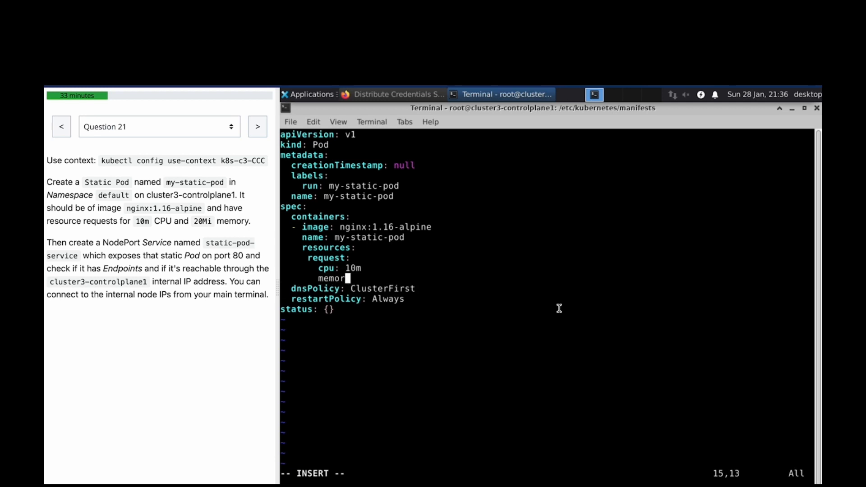
{"action": "type", "text": ": 2"}
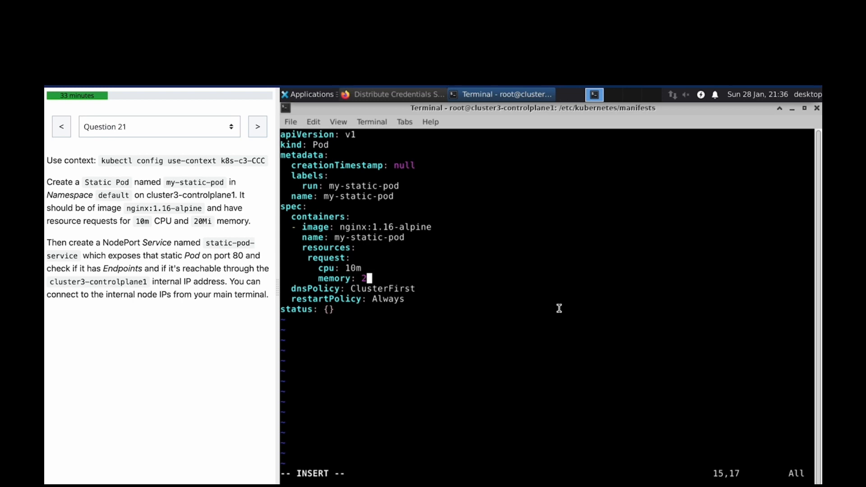
{"action": "type", "text": "0Mi'"}
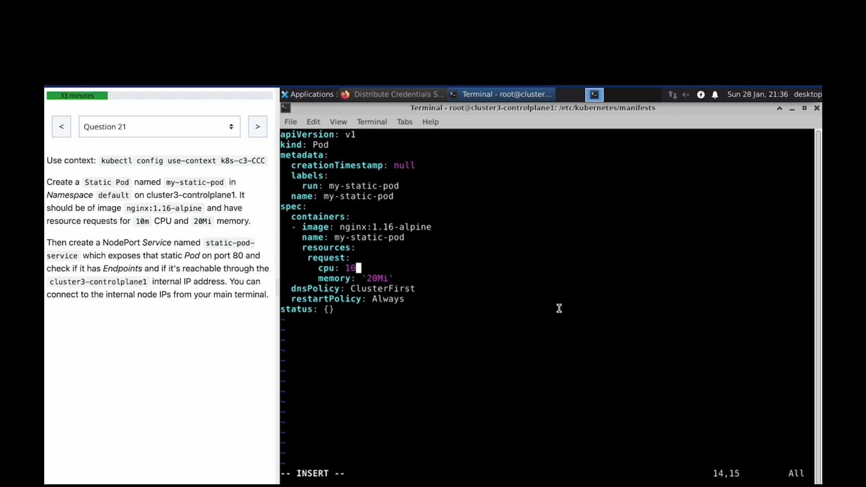
{"action": "type", "text": "m"}
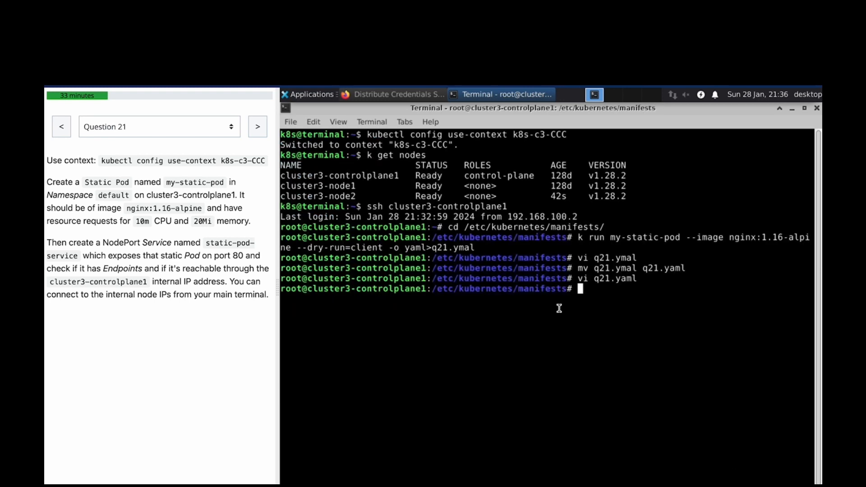
Step: List the pods and the manifests directory contents to check the static pod
{"action": "type", "text": "k get pods"}
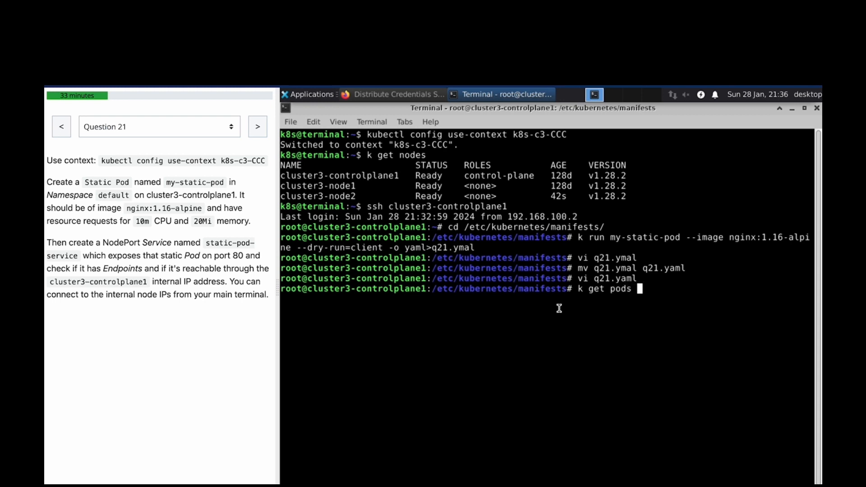
{"action": "type", "text": "-"}
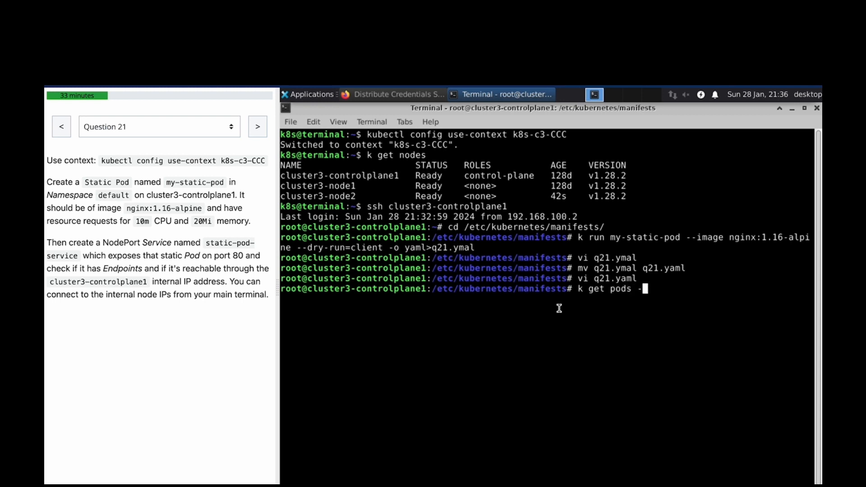
{"action": "key", "text": "Return"}
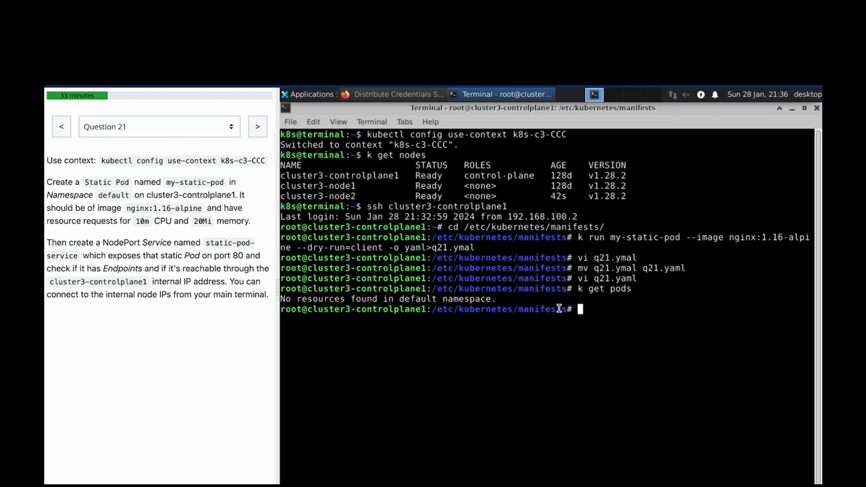
{"action": "type", "text": "ls -al"}
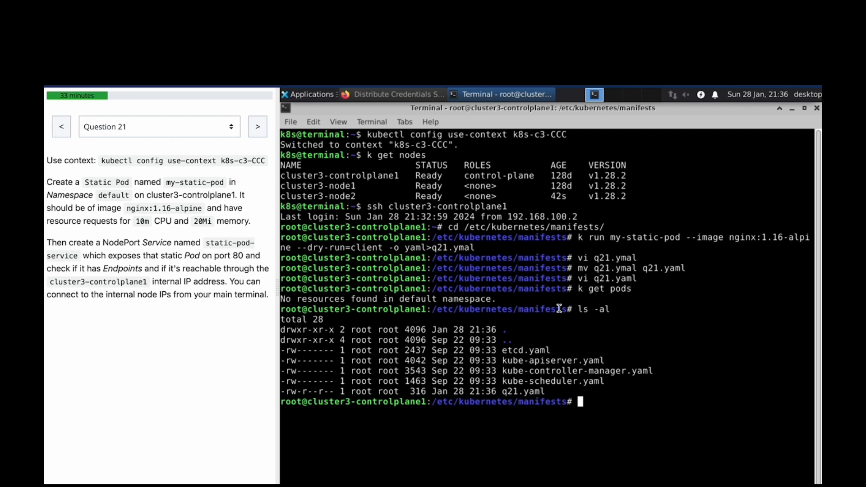
Step: Confirm my-static-pod-cluster3-controlplane1 is Running 1/1 and start the exit command
{"action": "type", "text": "k get pods"}
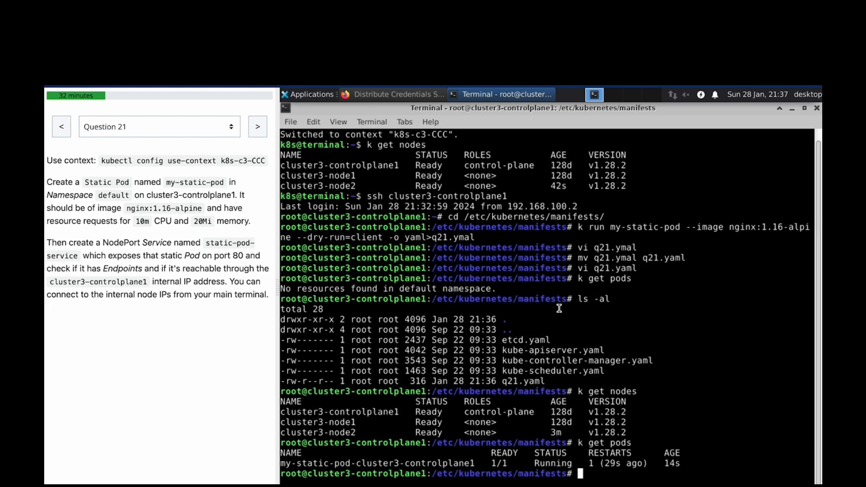
{"action": "type", "text": "e"}
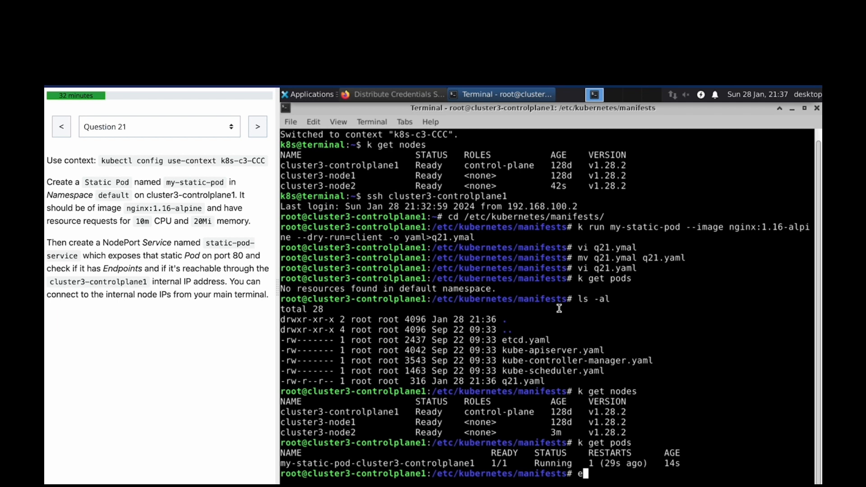
{"action": "type", "text": "xi"}
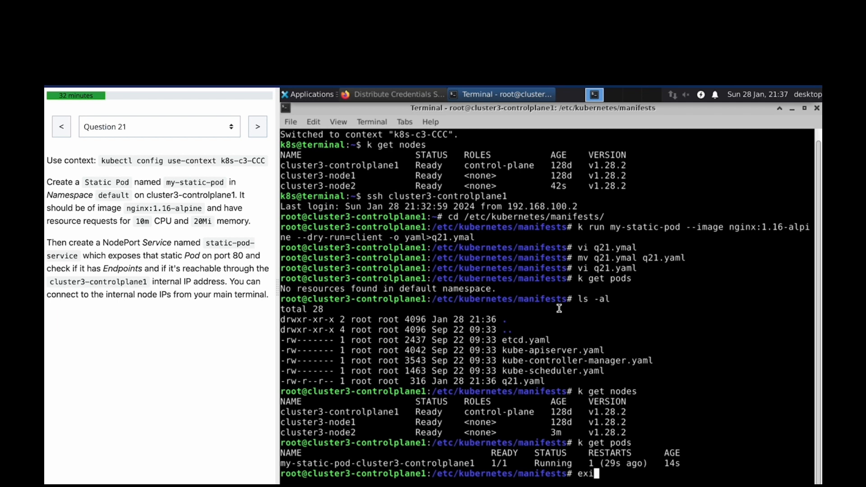
{"action": "type", "text": "t"}
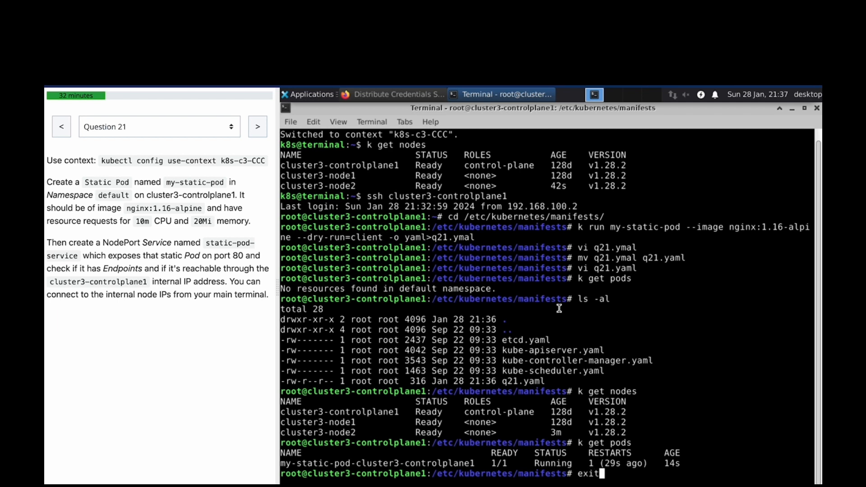
Step: Log out of the node and expose the static pod as NodePort service static-pod-service on port 80
{"action": "key", "text": "Return"}
{"action": "type", "text": "k expose pod my-static-pod-cluster3-controlplane1"}
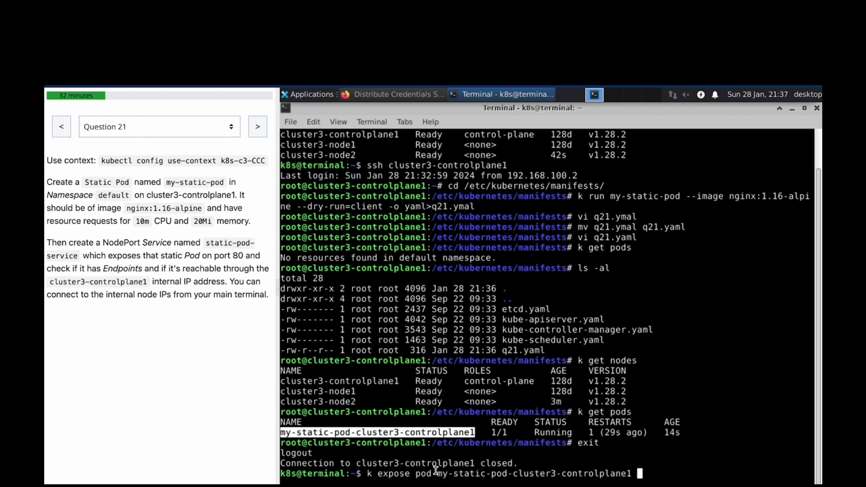
{"action": "type", "text": "--name"}
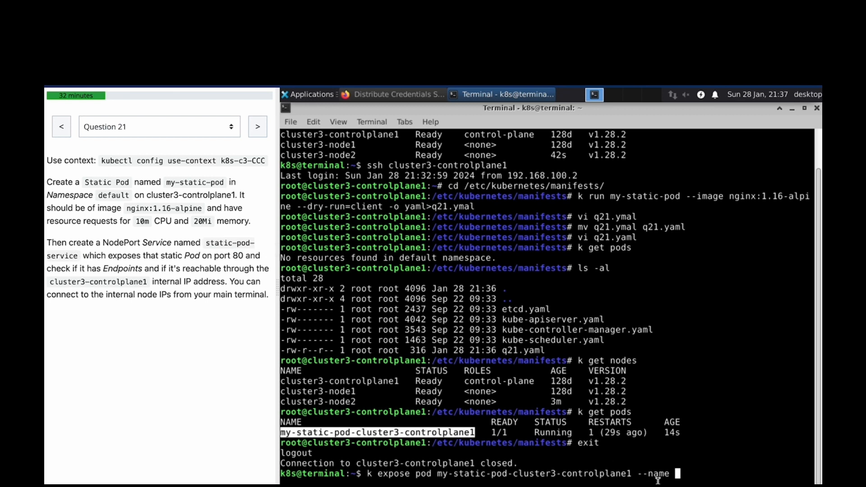
{"action": "type", "text": "static-pod-service"}
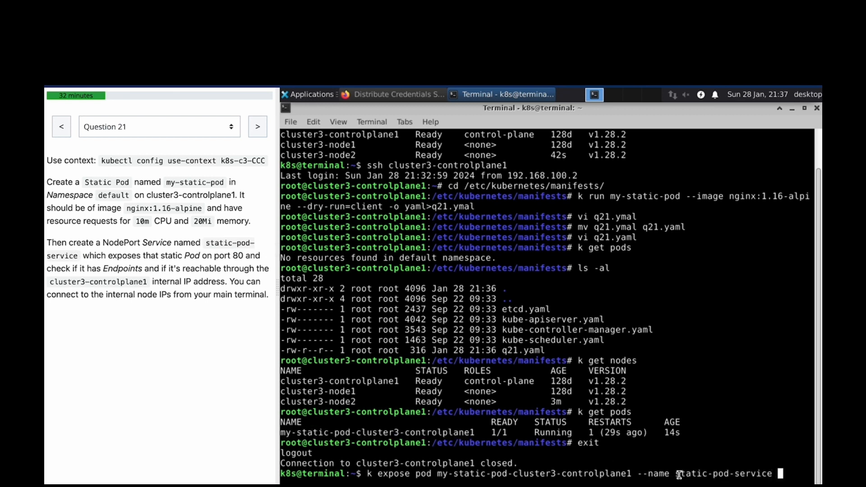
{"action": "type", "text": "--type"}
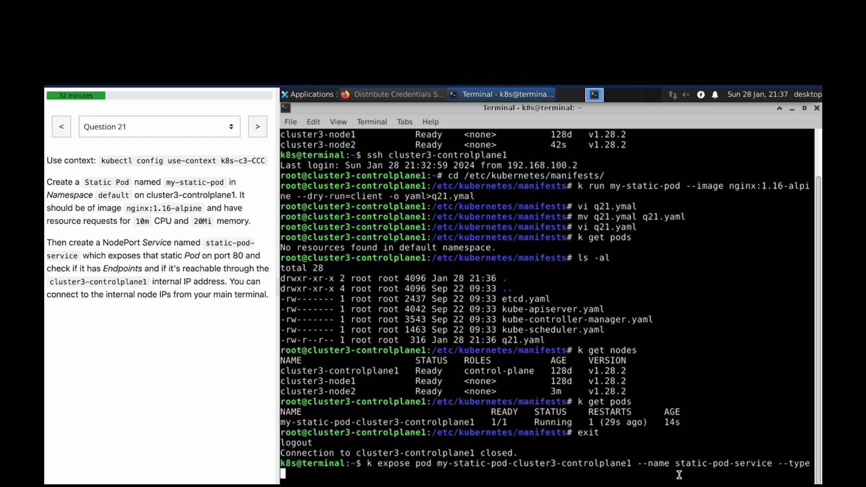
{"action": "type", "text": "=NodePort"}
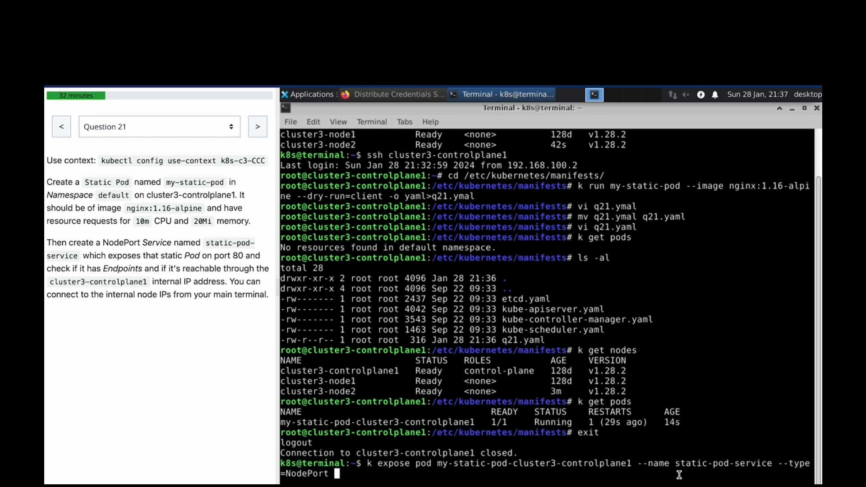
{"action": "type", "text": "--port="}
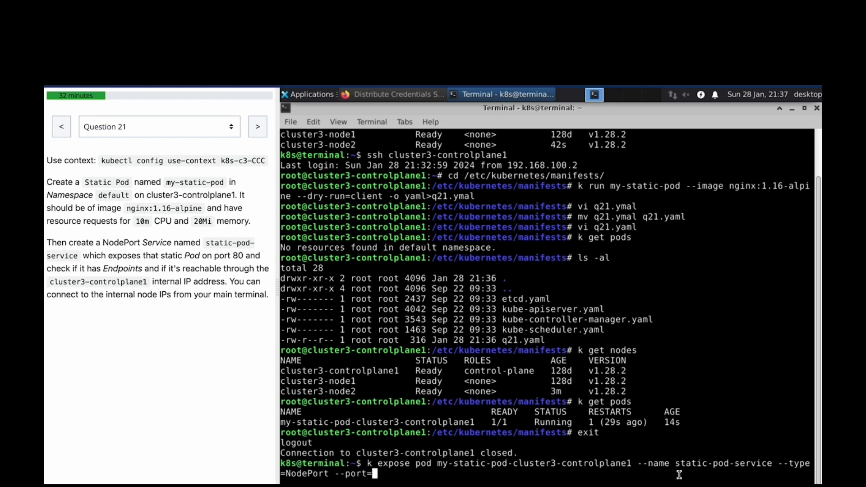
{"action": "type", "text": "80"}
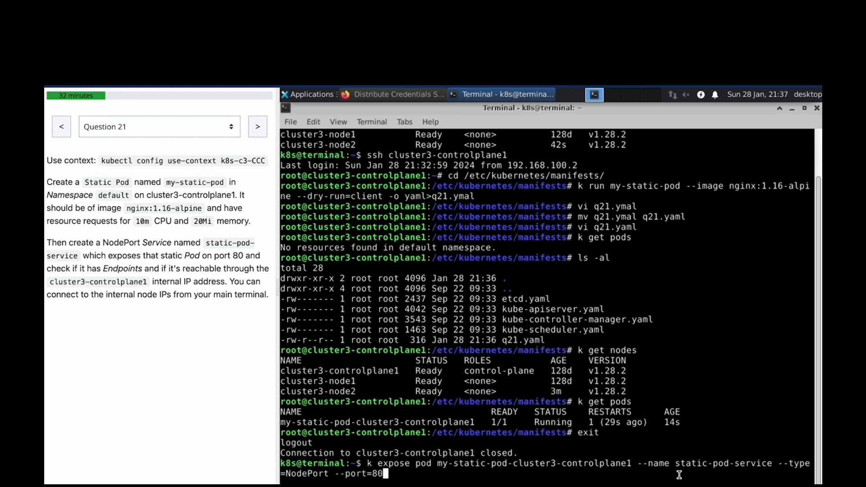
{"action": "key", "text": "Return"}
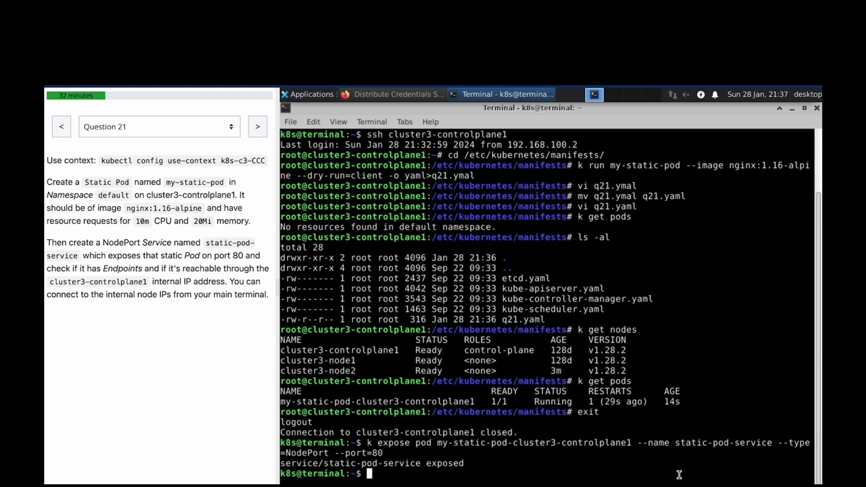
Step: List endpoints showing 10.32.0.4:80 and curl it from the main terminal, cancelling when it hangs
{"action": "type", "text": "k get ep"}
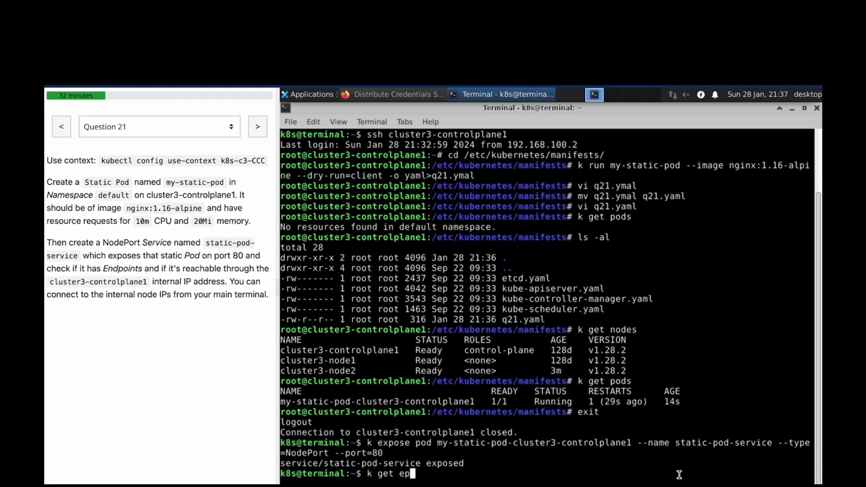
{"action": "key", "text": "Return"}
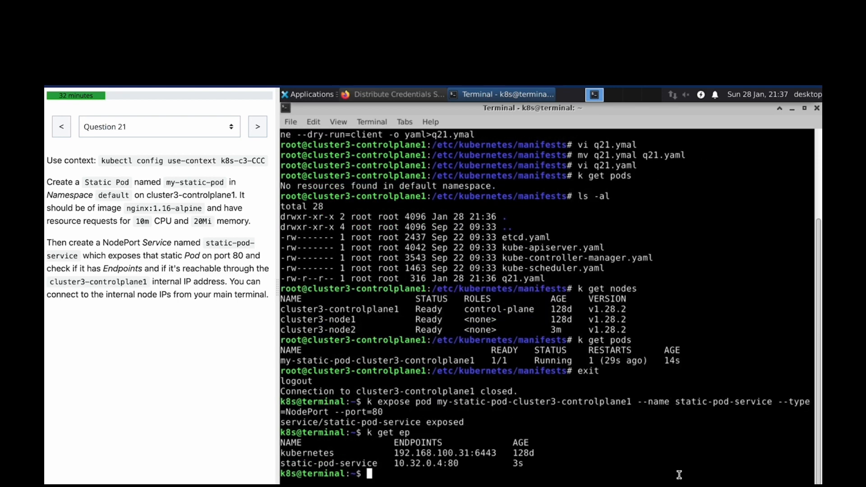
{"action": "type", "text": "cur;"}
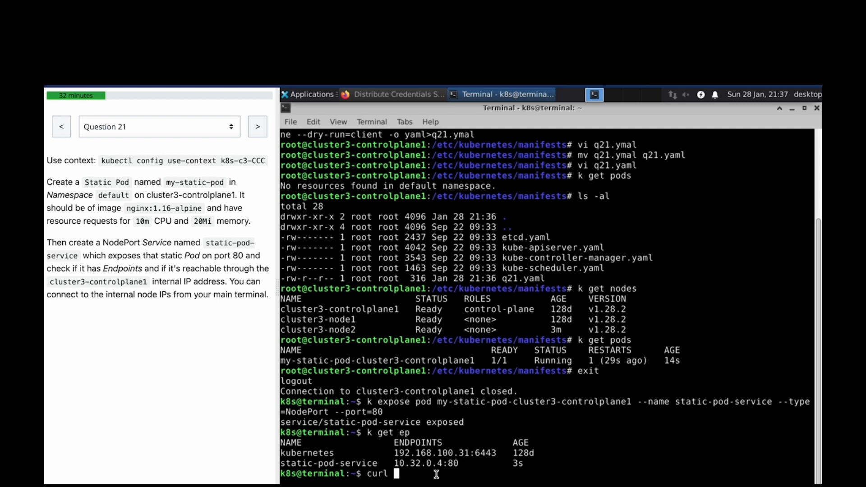
{"action": "type", "text": "10.32.0.4:80"}
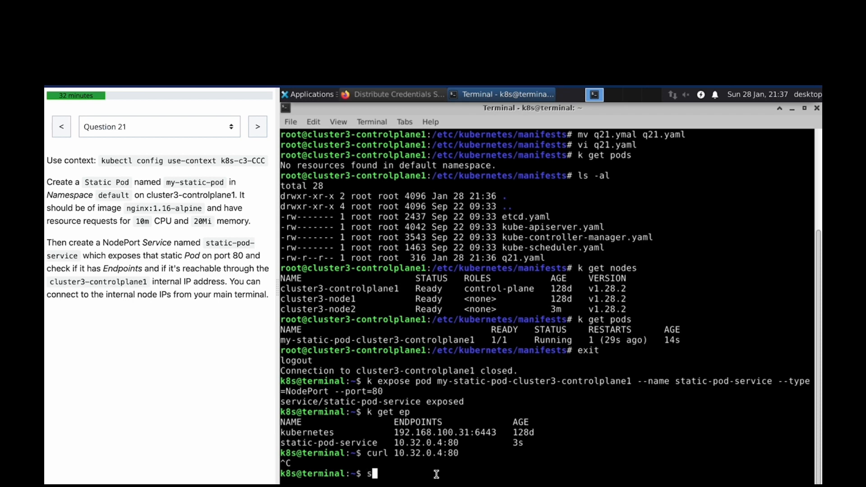
Step: SSH to cluster3-controlplane1 and curl 10.32.0.4:80 to get the nginx welcome page
{"action": "type", "text": "sh"}
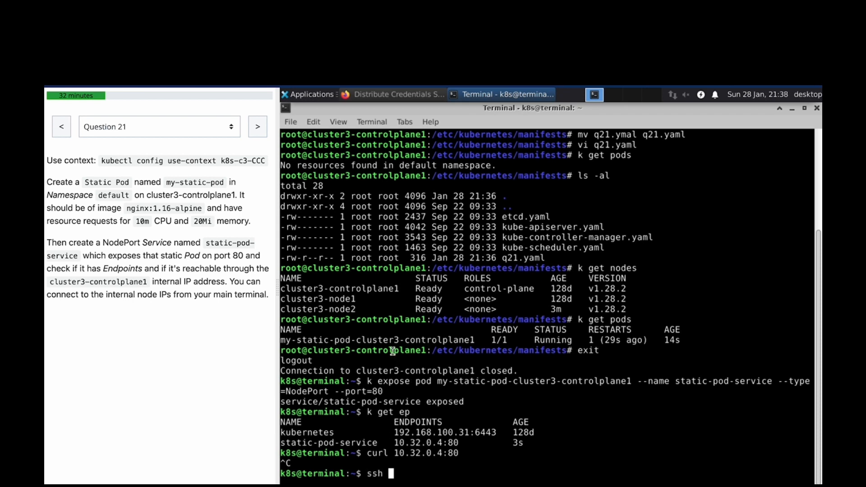
{"action": "double_click", "coordinate": [351, 350]}
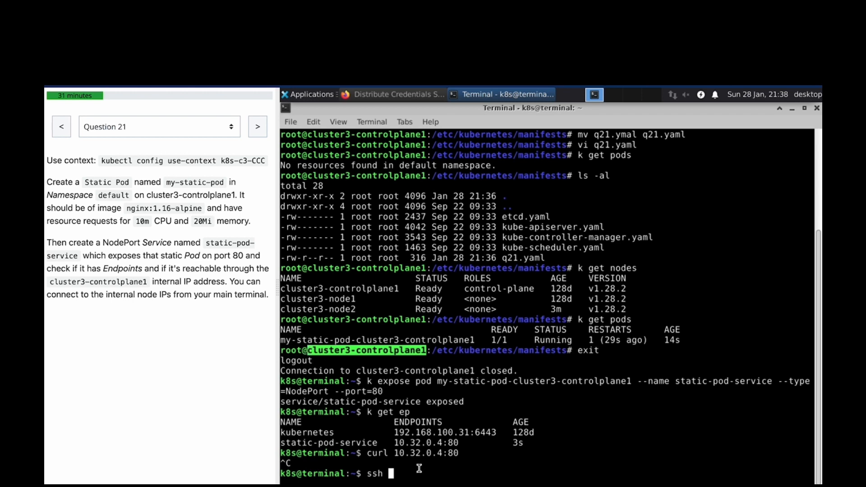
{"action": "type", "text": "cluster3-controlplane1"}
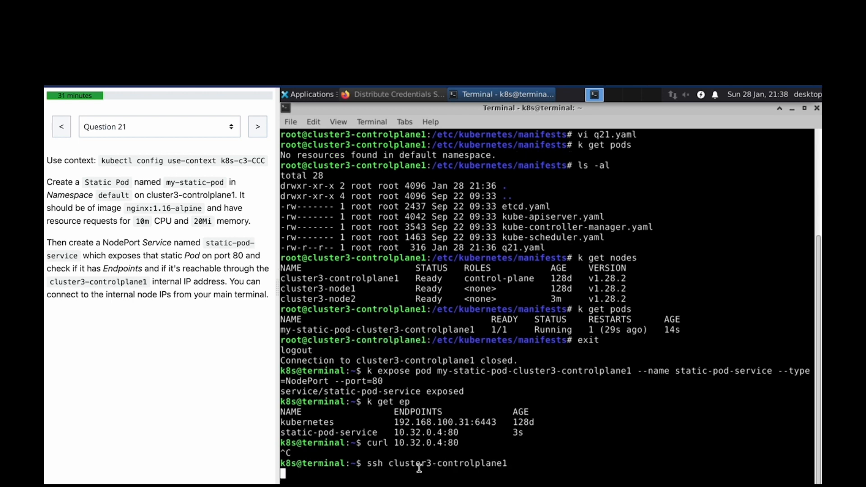
{"action": "key", "text": "Return"}
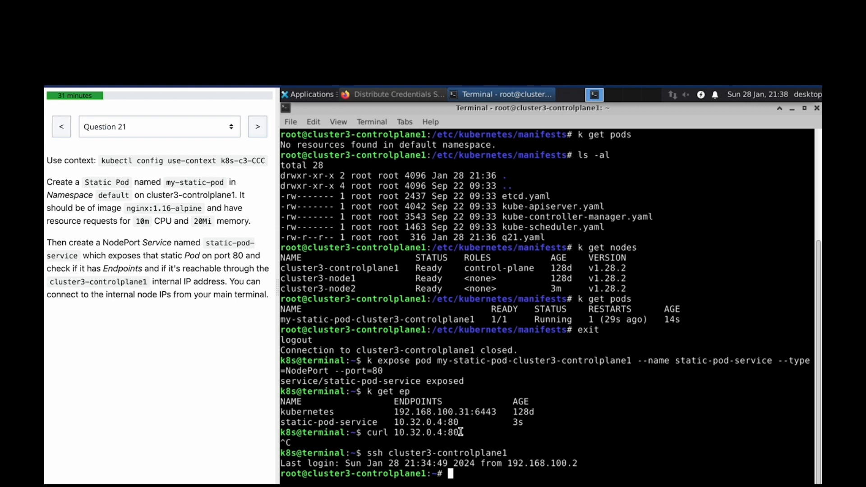
{"action": "double_click", "coordinate": [418, 432]}
{"action": "type", "text": "curl 10.32.0.4:80"}
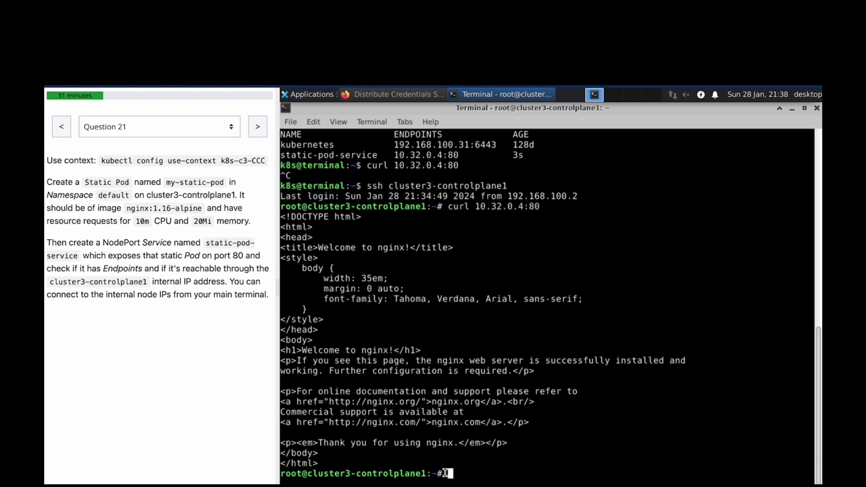
Step: Exit the node session and advance the simulator to Question 22
{"action": "type", "text": "exit"}
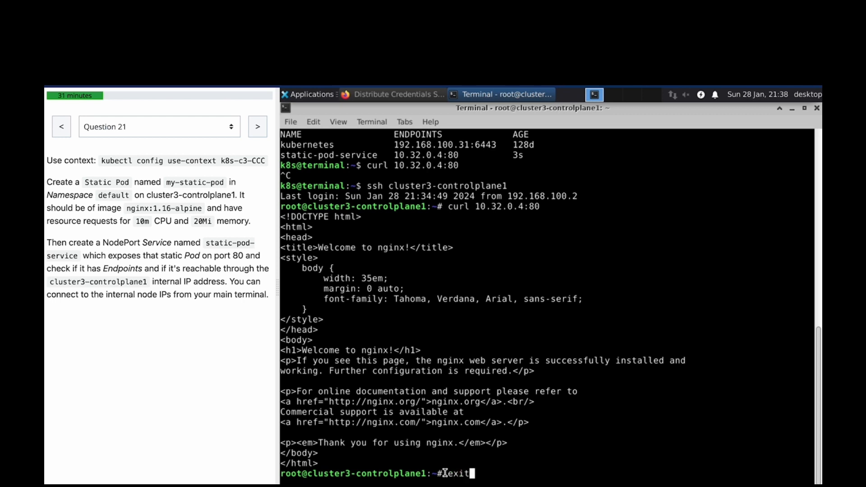
{"action": "key", "text": "Return"}
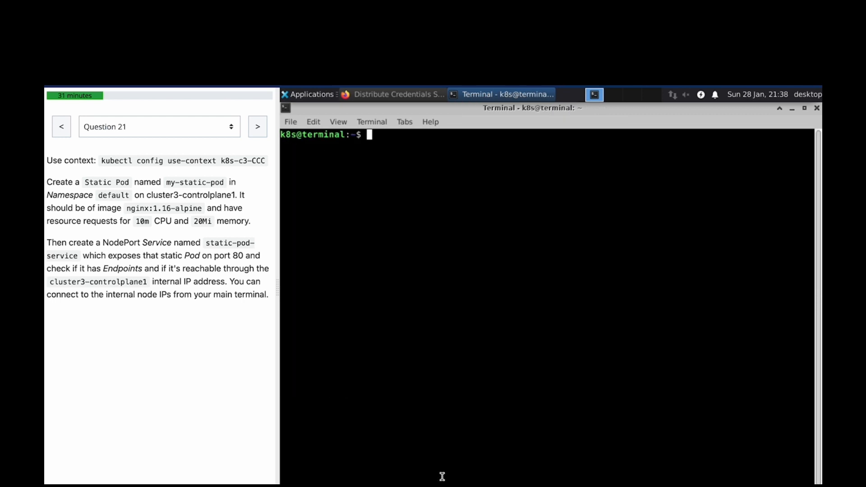
{"action": "left_click", "coordinate": [258, 127]}
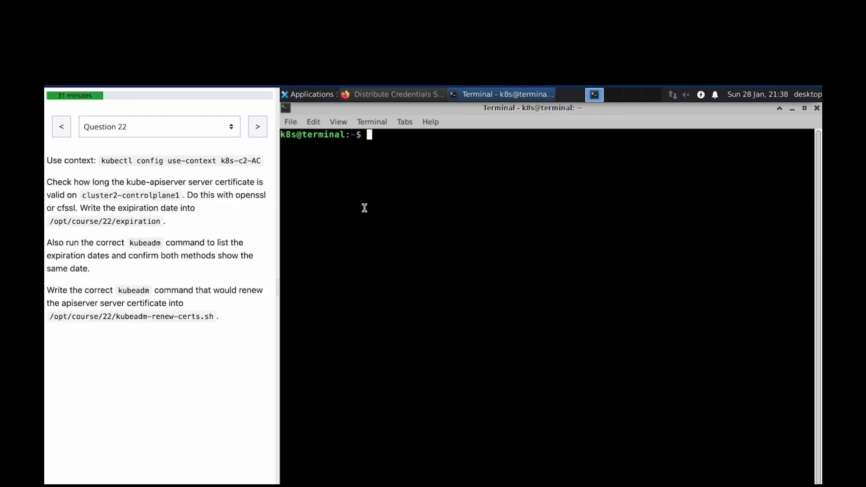